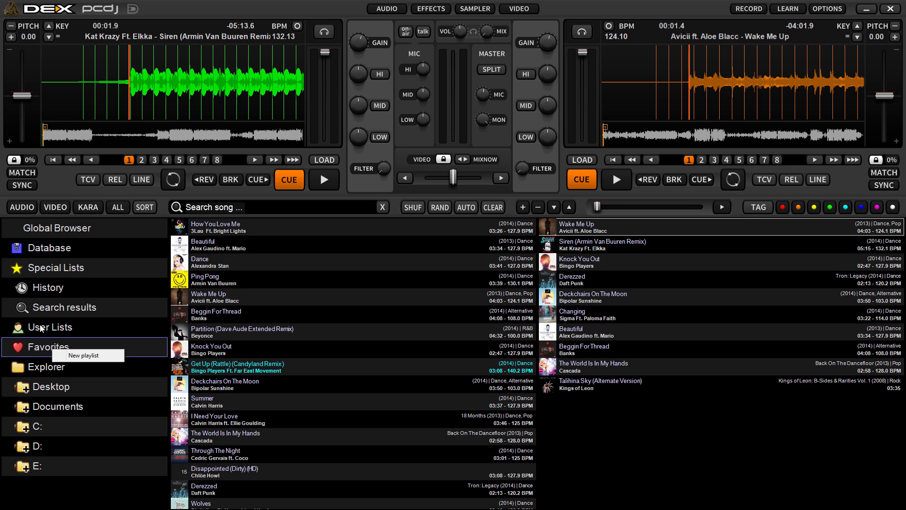
Expand User Lists and start a new playlist, bringing up the name prompt
{"action": "left_click", "coordinate": [49, 326]}
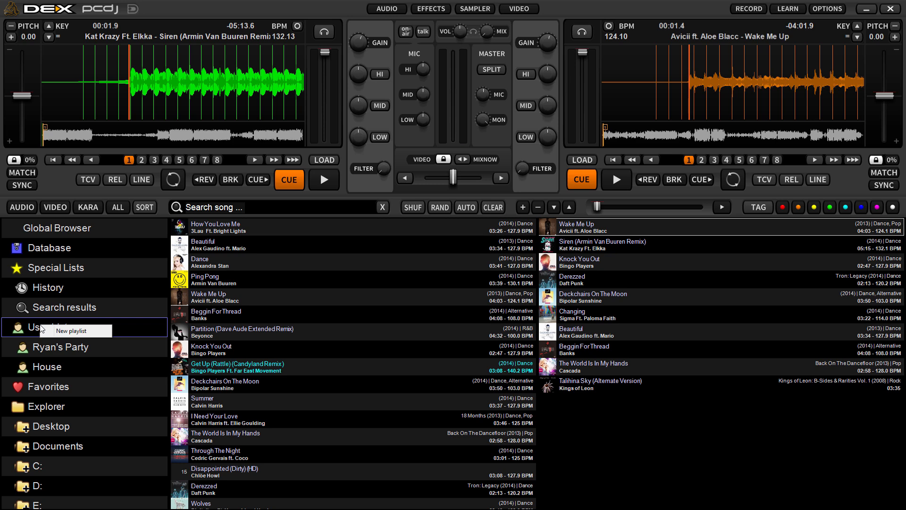
{"action": "left_click", "coordinate": [81, 331]}
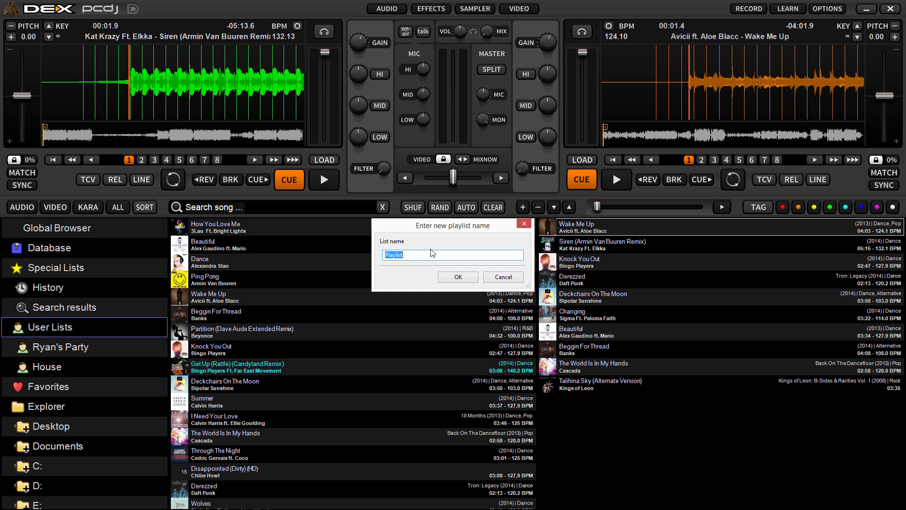
Name the new user playlist 'Breaks' and confirm it
{"action": "type", "text": "Breaks"}
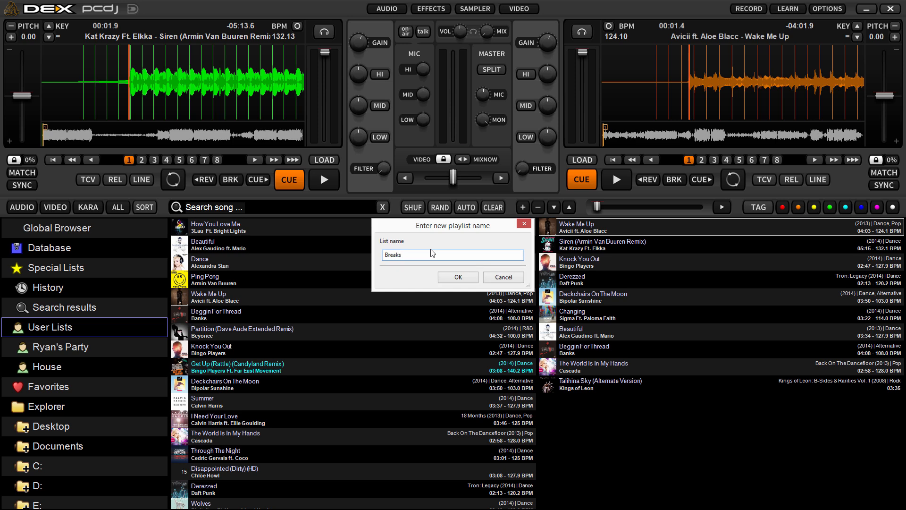
{"action": "left_click", "coordinate": [458, 277]}
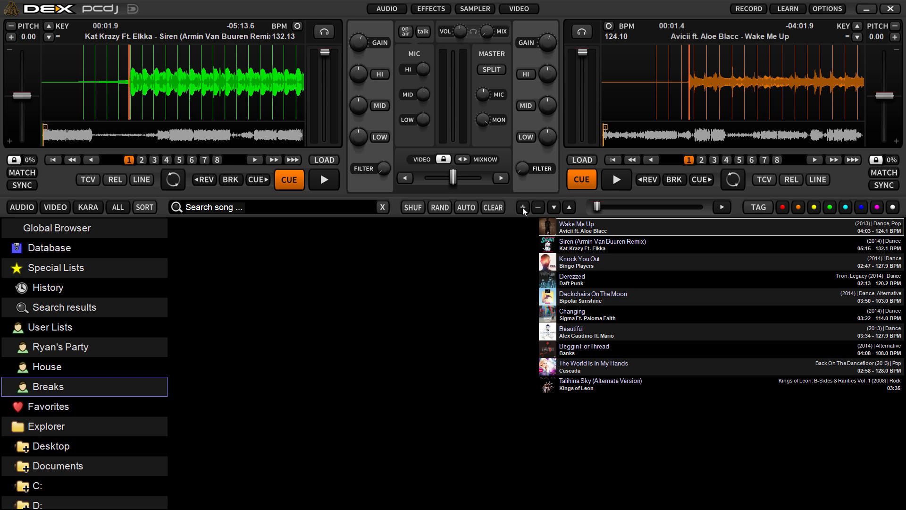
Choose Import playlist from the Add songs dialog for the Breaks list
{"action": "left_click", "coordinate": [522, 206]}
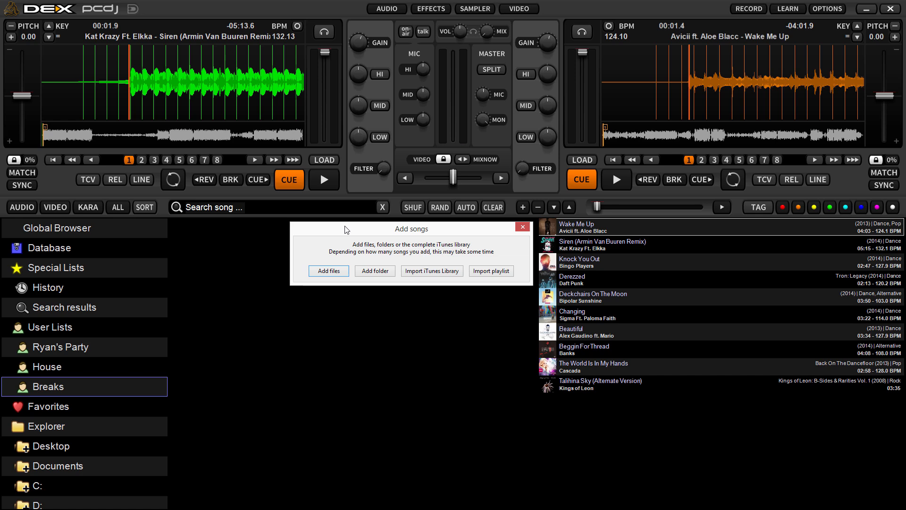
{"action": "mouse_move", "coordinate": [491, 271]}
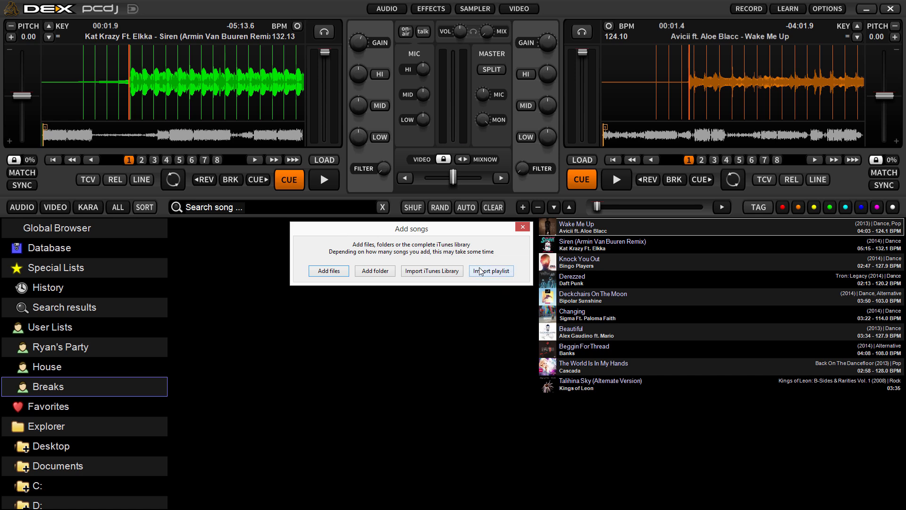
{"action": "left_click", "coordinate": [491, 270]}
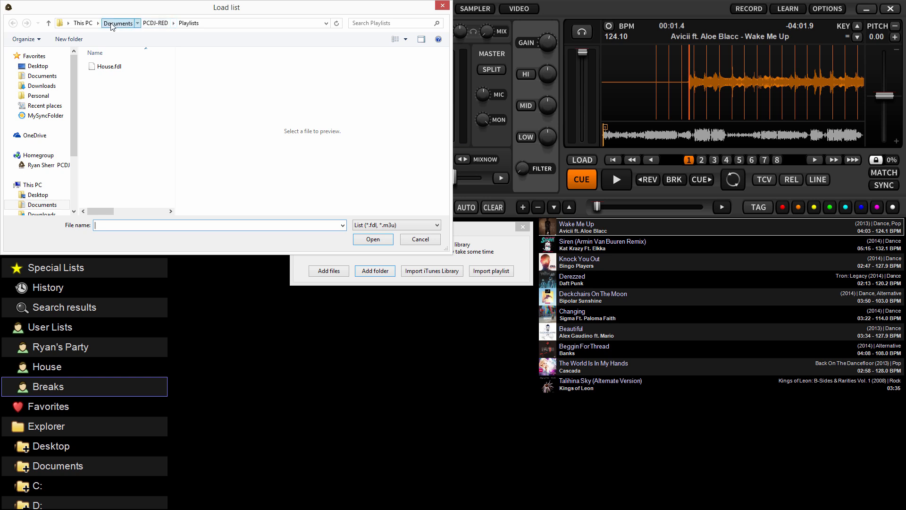
Load Breaks.fdl from Documents > PCDJ-DEX > Playlists into the Breaks list
{"action": "left_click", "coordinate": [119, 23]}
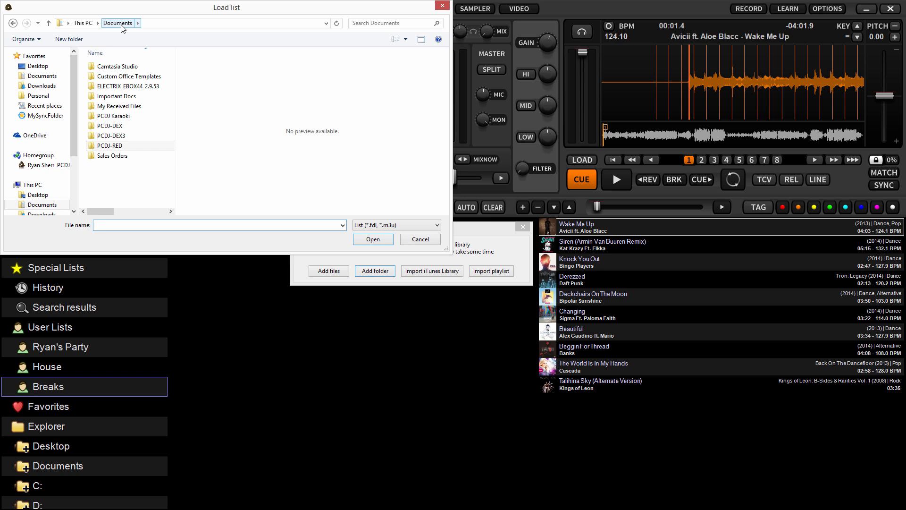
{"action": "left_click", "coordinate": [110, 126]}
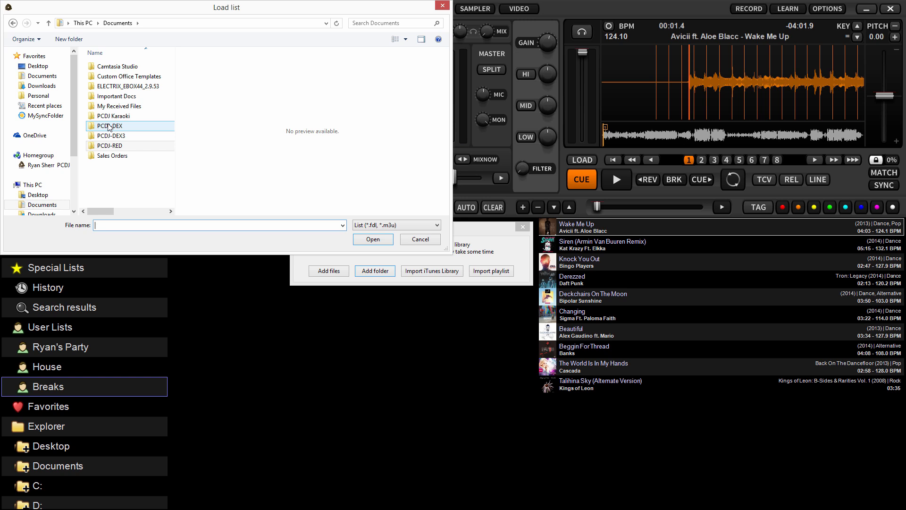
{"action": "mouse_move", "coordinate": [119, 128]}
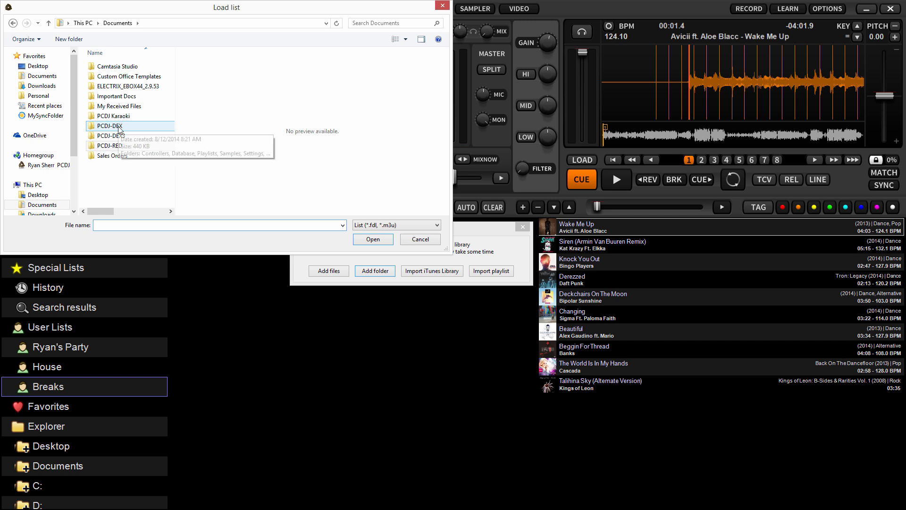
{"action": "double_click", "coordinate": [110, 125]}
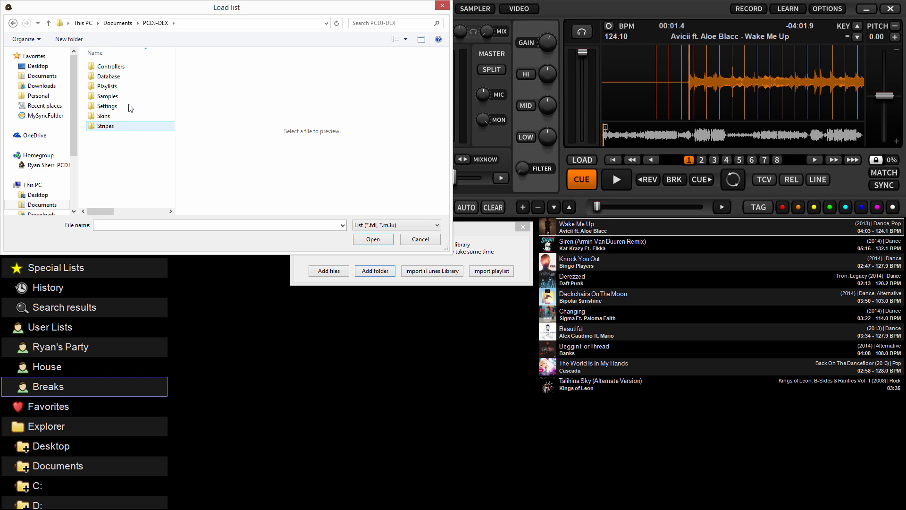
{"action": "double_click", "coordinate": [107, 86]}
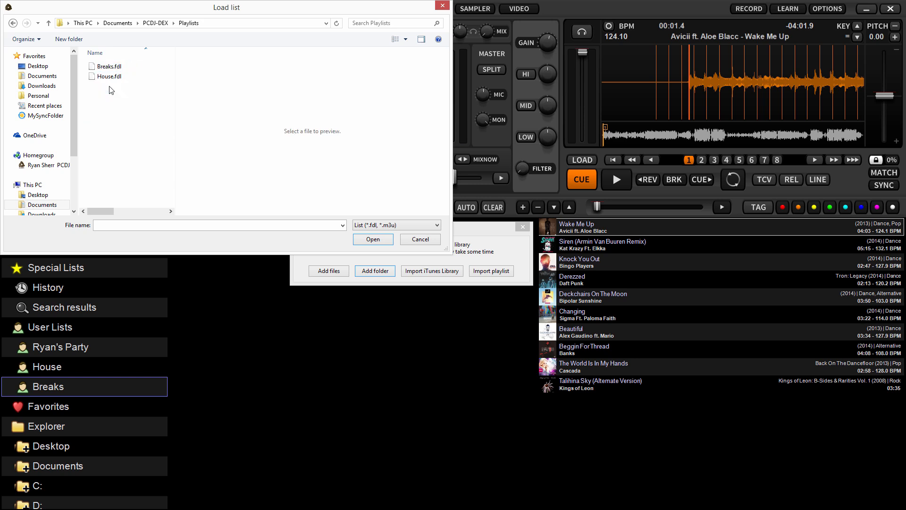
{"action": "left_click", "coordinate": [109, 66]}
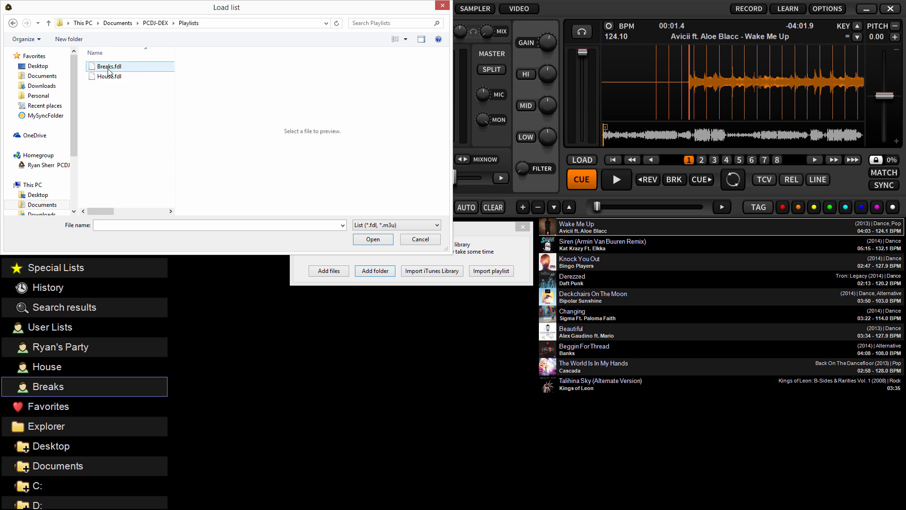
{"action": "left_click", "coordinate": [110, 66]}
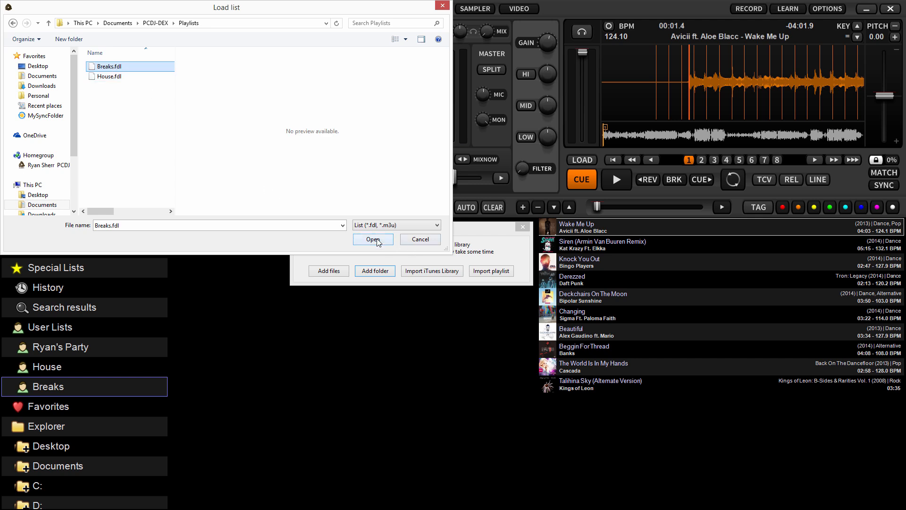
{"action": "left_click", "coordinate": [373, 239]}
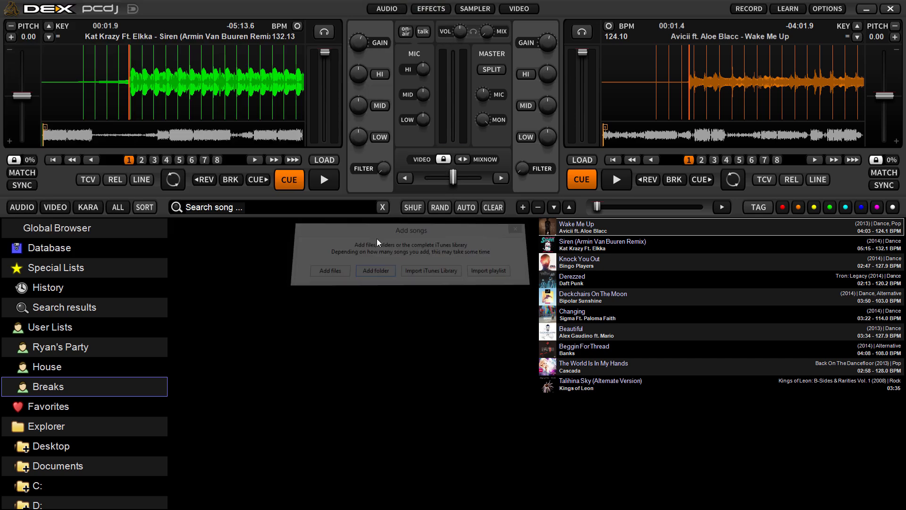
Close the dialog and scroll through the imported breaks tracks in the Breaks list
{"action": "left_click", "coordinate": [514, 229]}
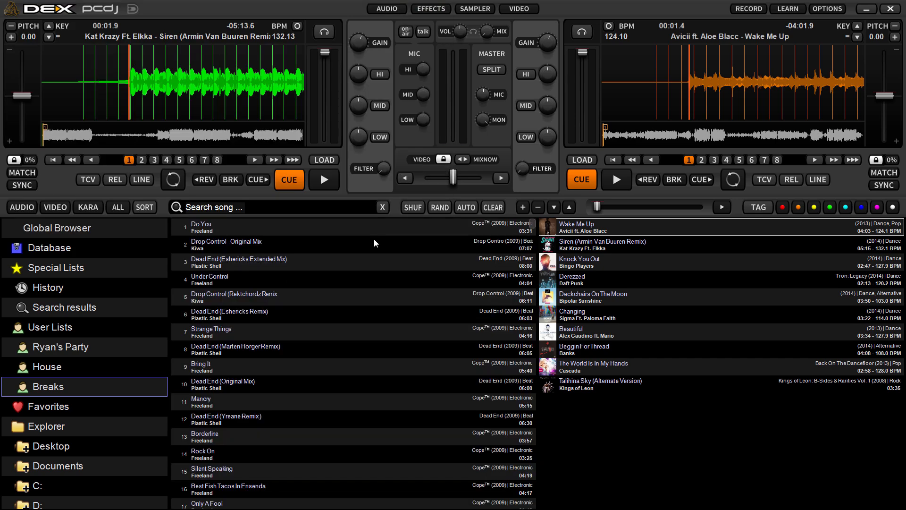
{"action": "scroll", "scroll_direction": "down", "scroll_amount": 3}
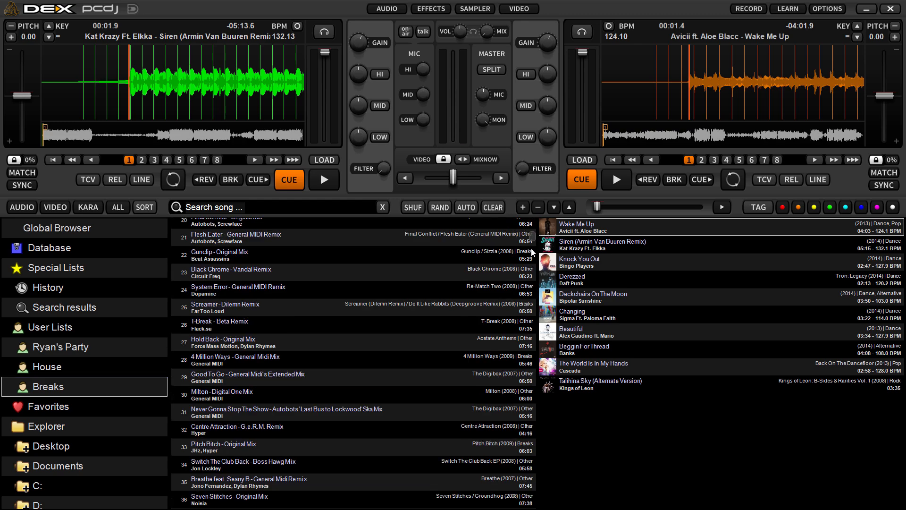
{"action": "scroll", "scroll_direction": "down", "scroll_amount": 3}
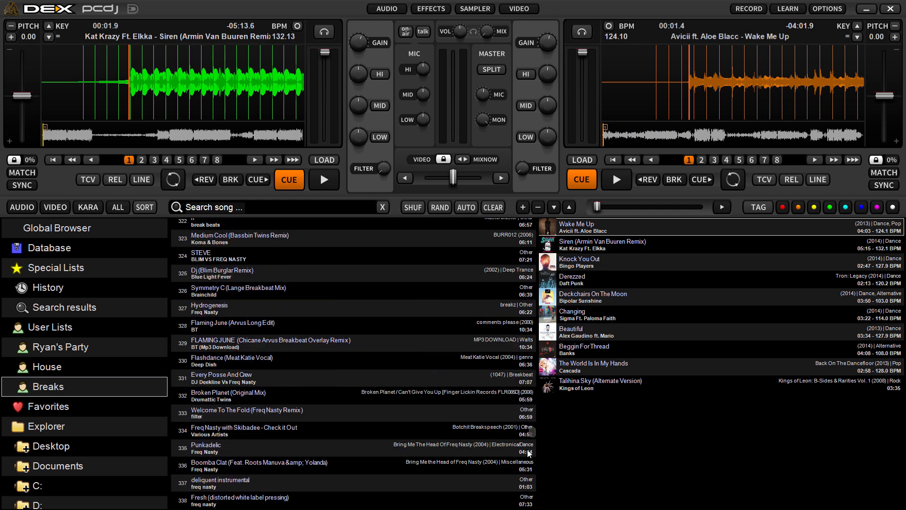
{"action": "scroll", "scroll_direction": "up", "scroll_amount": 3}
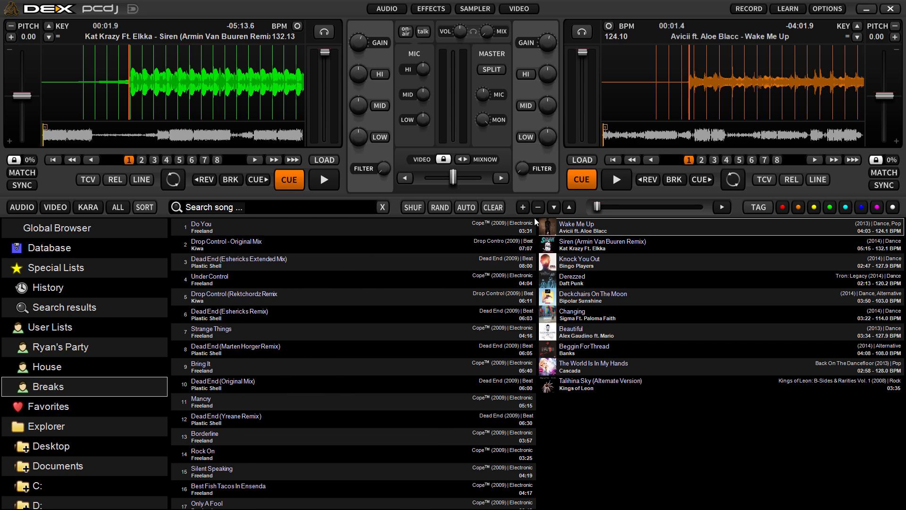
{"action": "scroll", "scroll_direction": "down", "scroll_amount": 3}
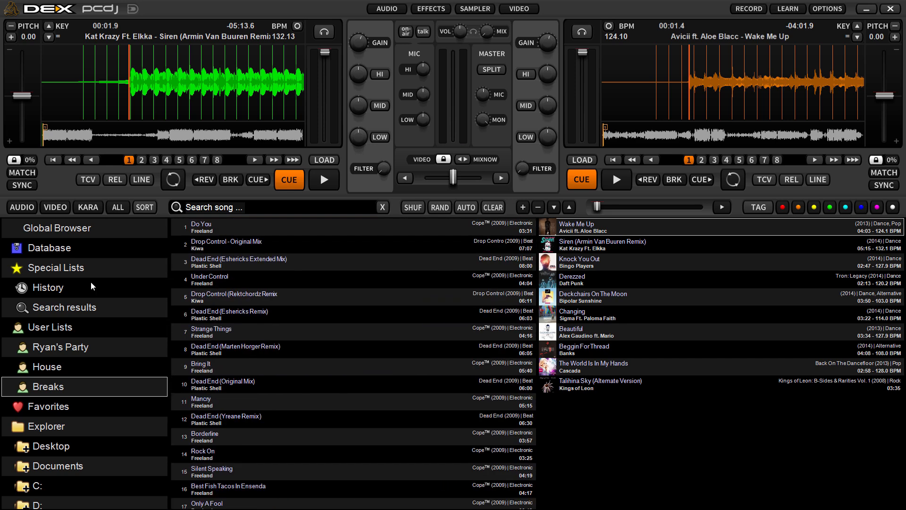
{"action": "mouse_move", "coordinate": [71, 384]}
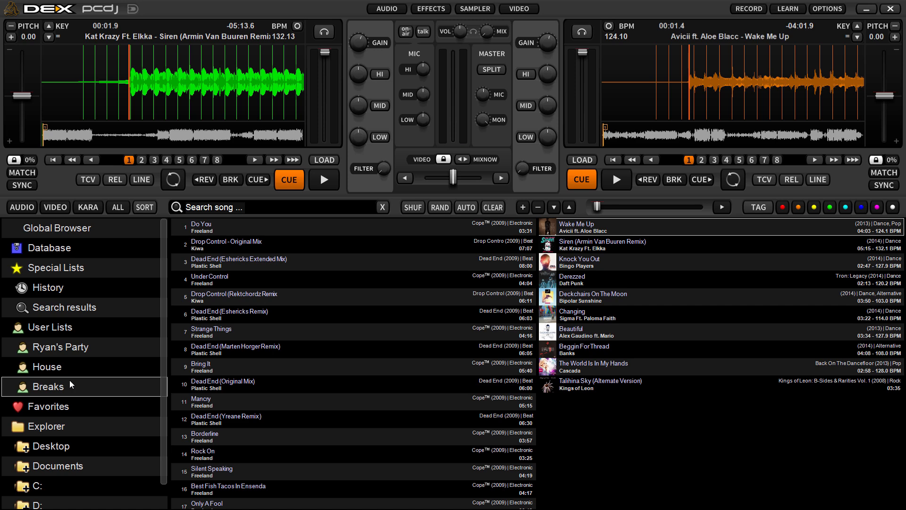
{"action": "mouse_move", "coordinate": [46, 378]}
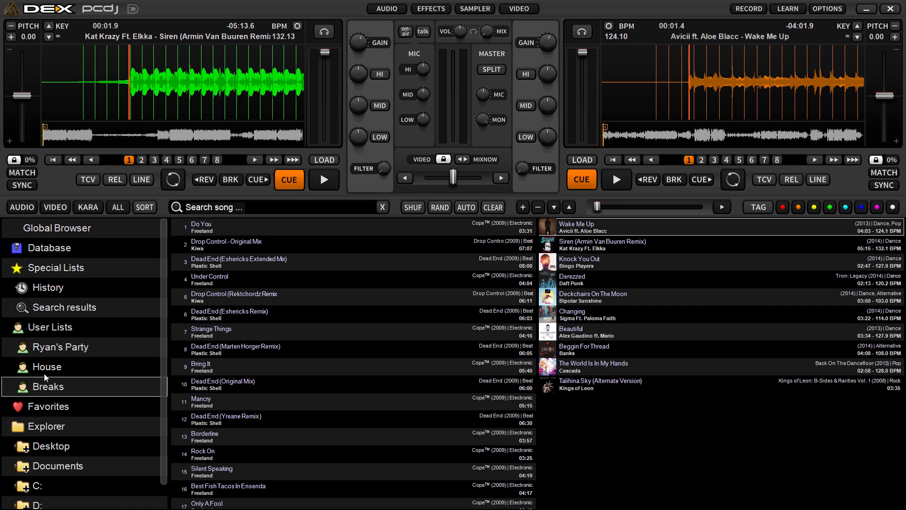